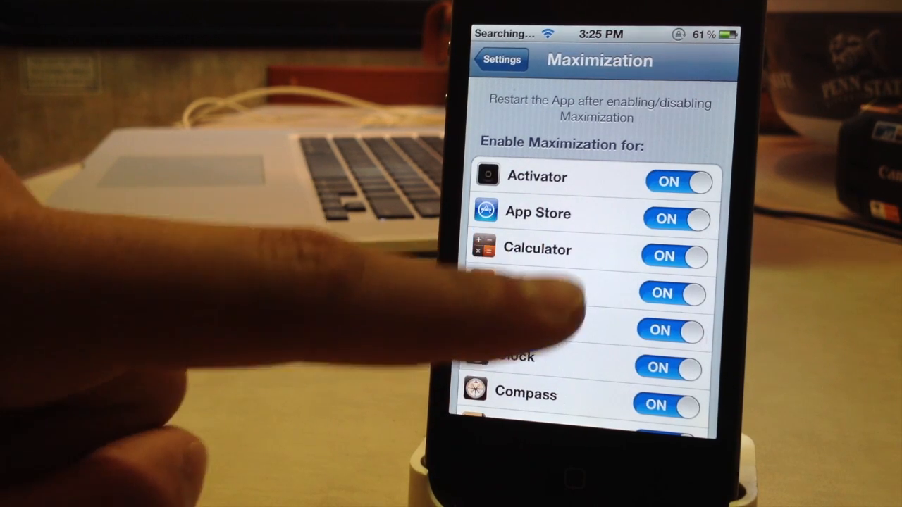
Review the Maximization app list, then launch Notes full screen without a status bar
scroll(down, 3)
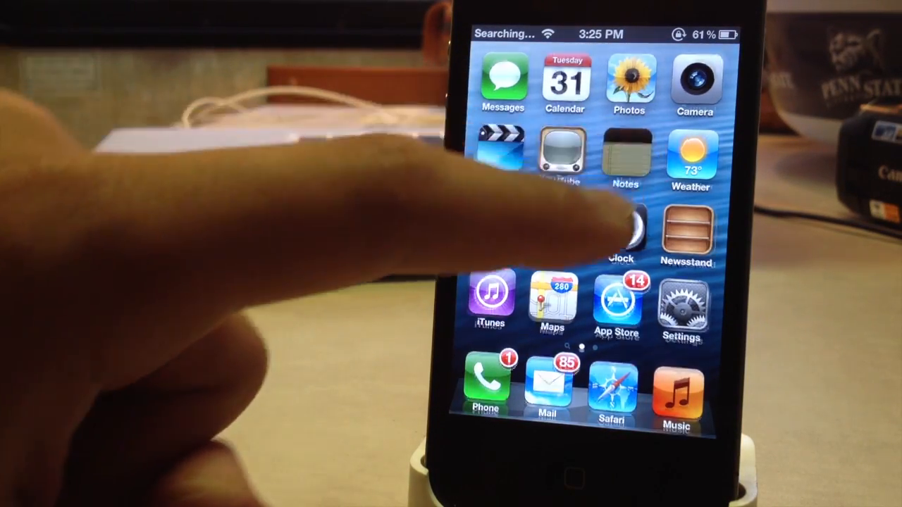
click(623, 154)
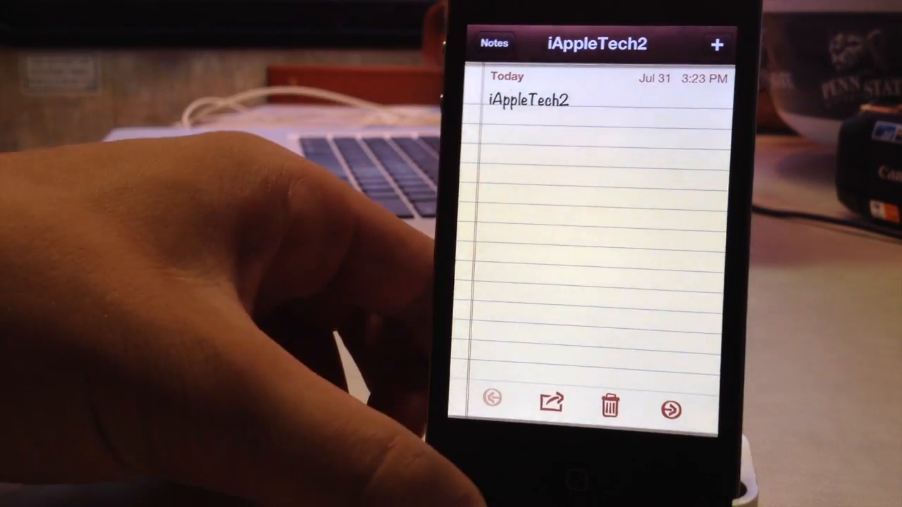